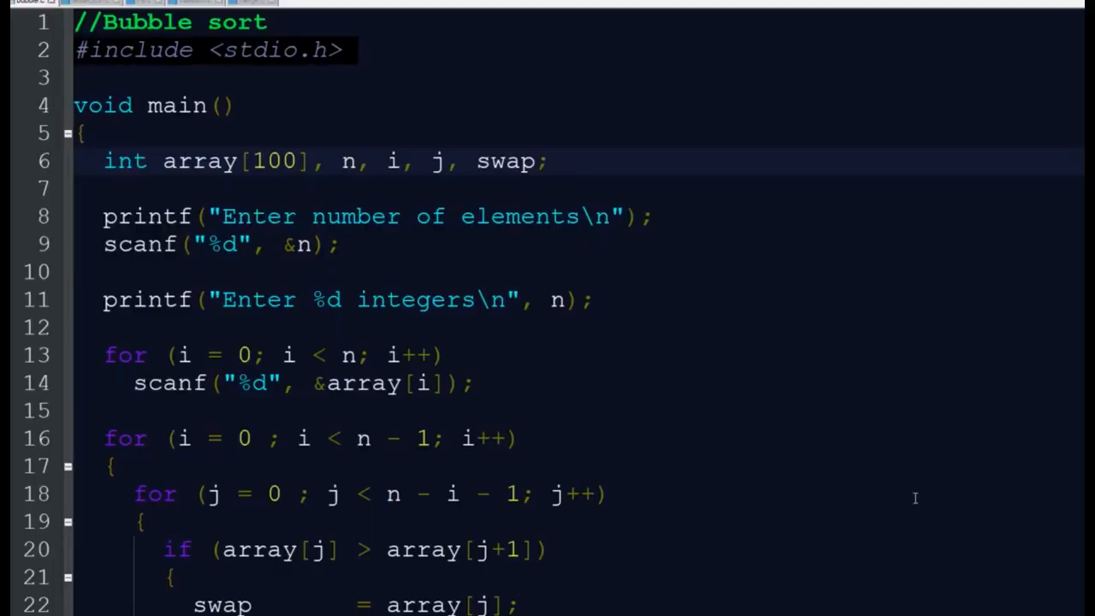
mouse_move(256, 90)
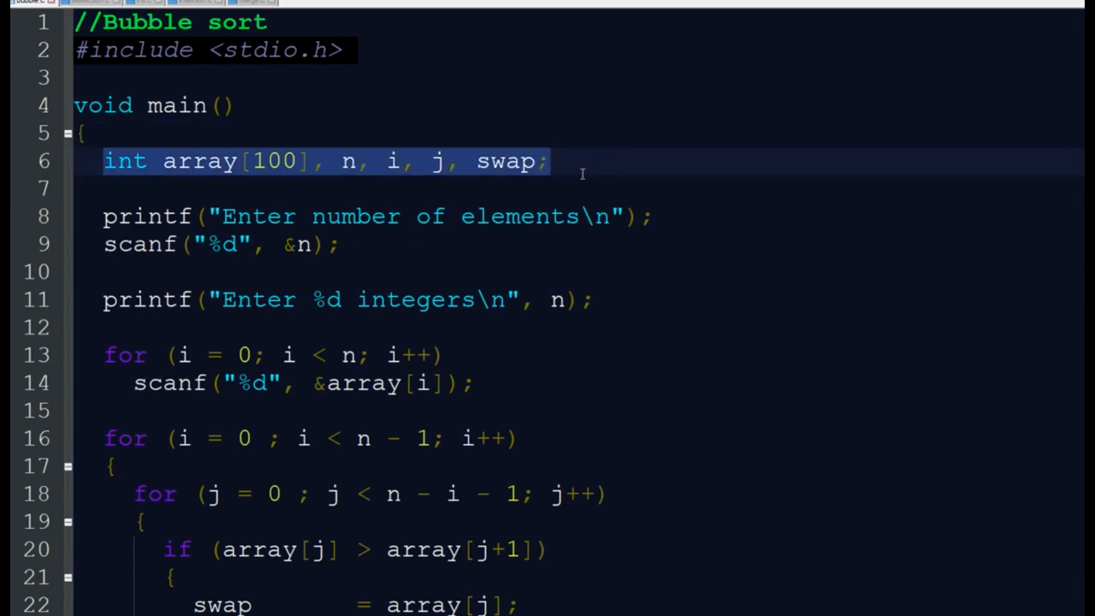
Highlight every use of the swap variable and scroll down through the bubble sort code.
click(205, 161)
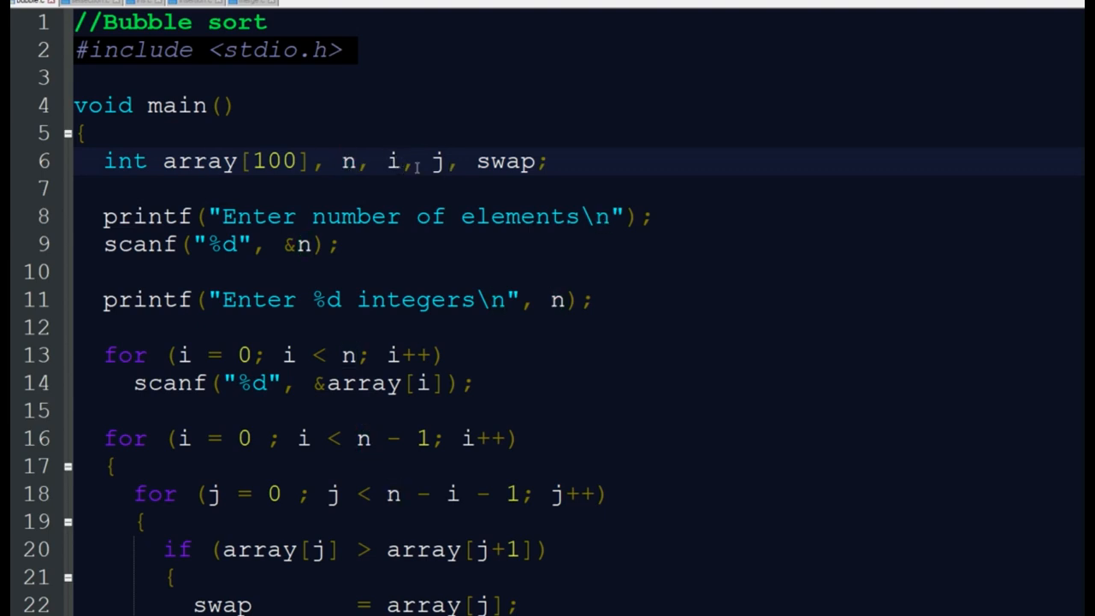
double_click(505, 161)
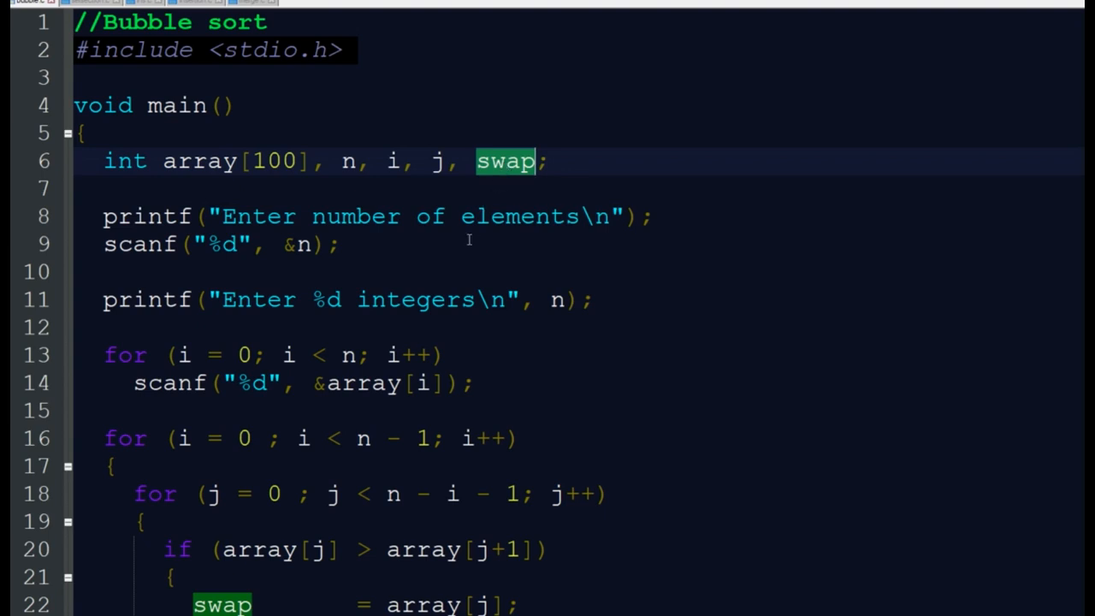
scroll(down, 3)
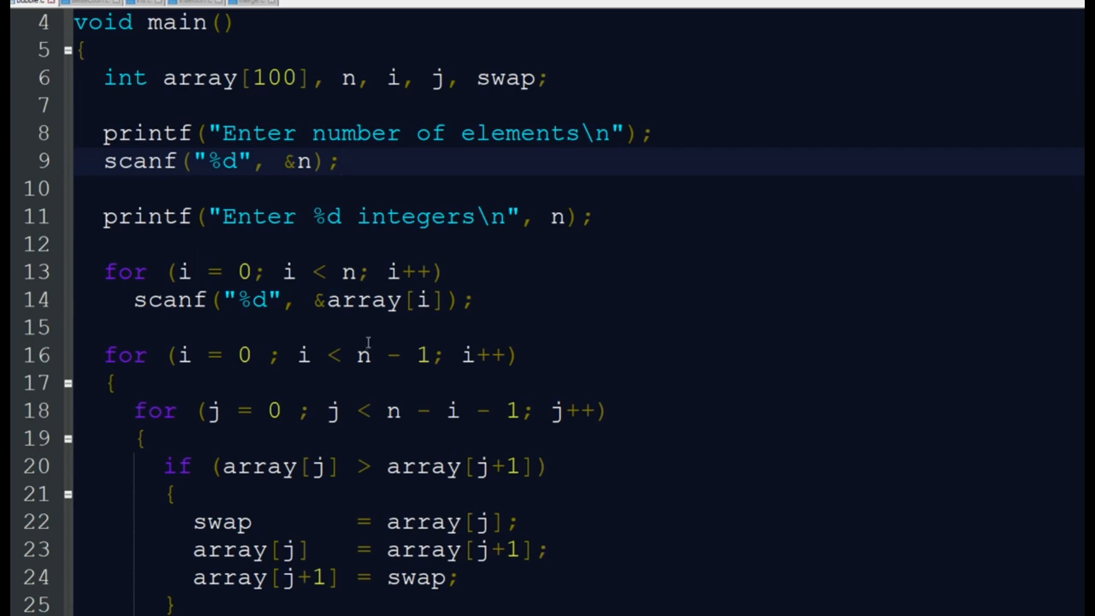
scroll(down, 3)
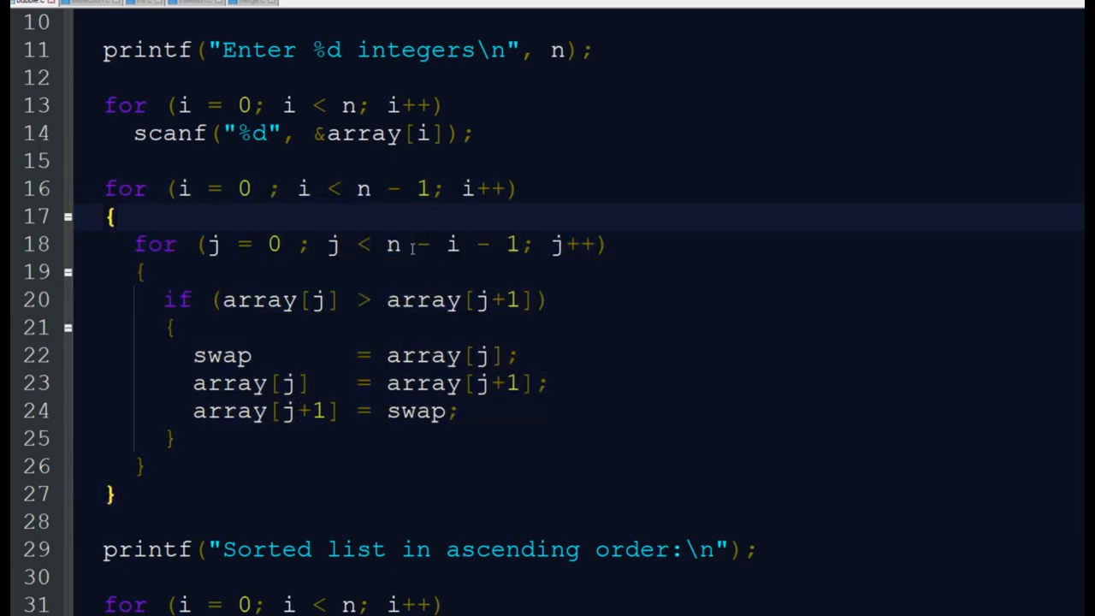
Add the comment //passes to the outer for loop, then select the word ascending.
text(//)
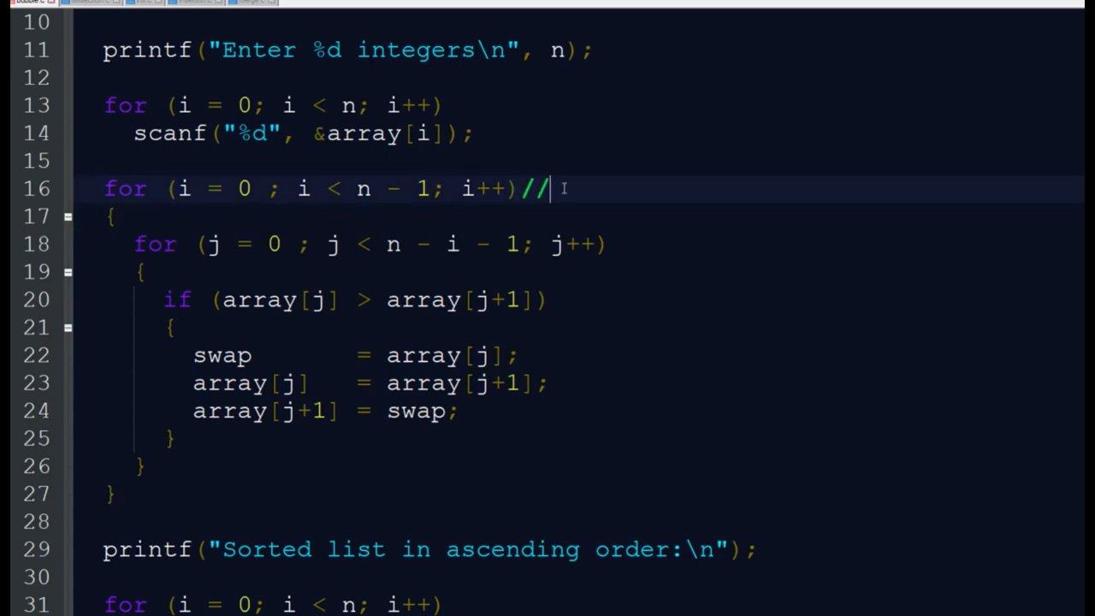
text(paases)
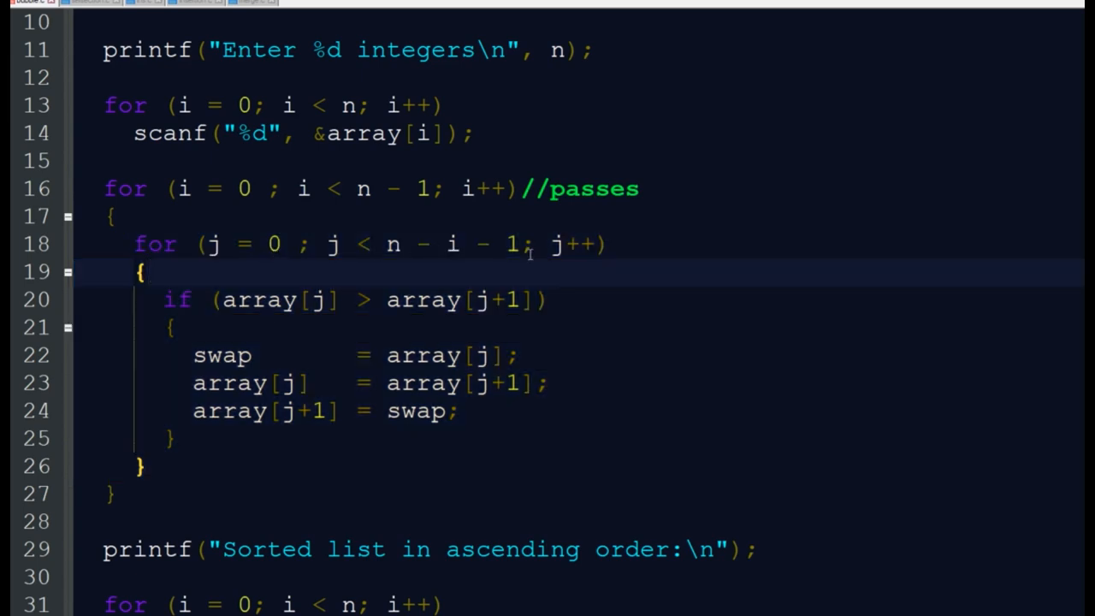
mouse_move(358, 271)
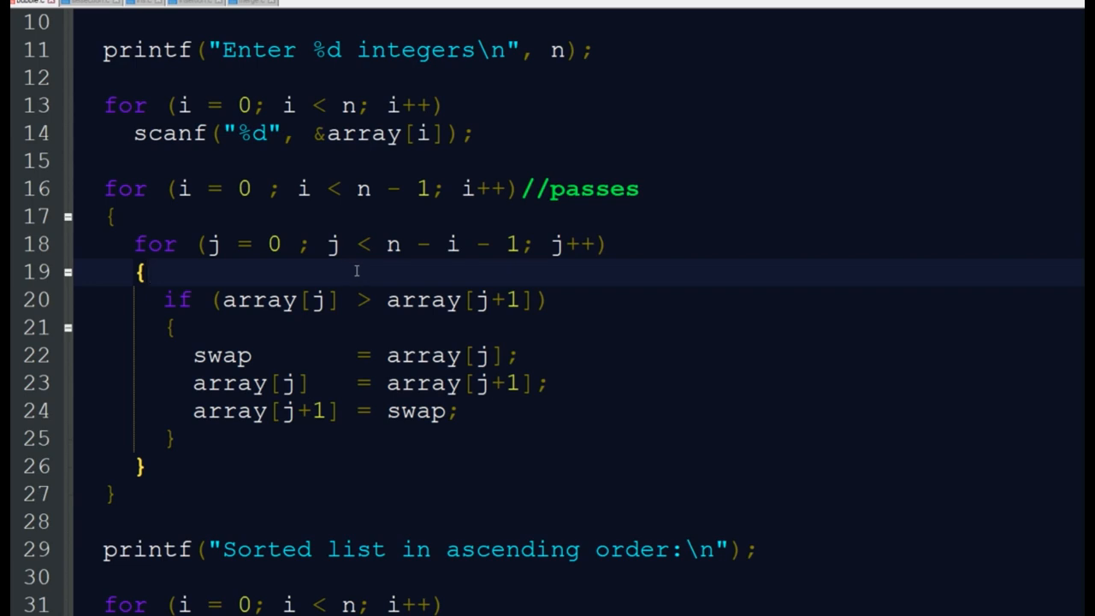
mouse_move(522, 267)
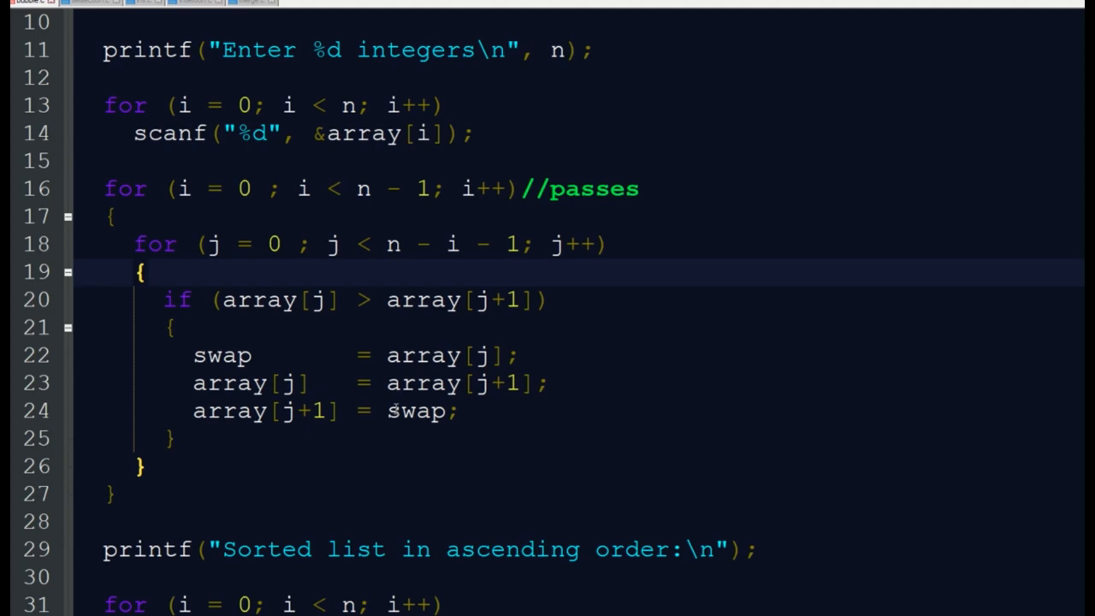
double_click(512, 549)
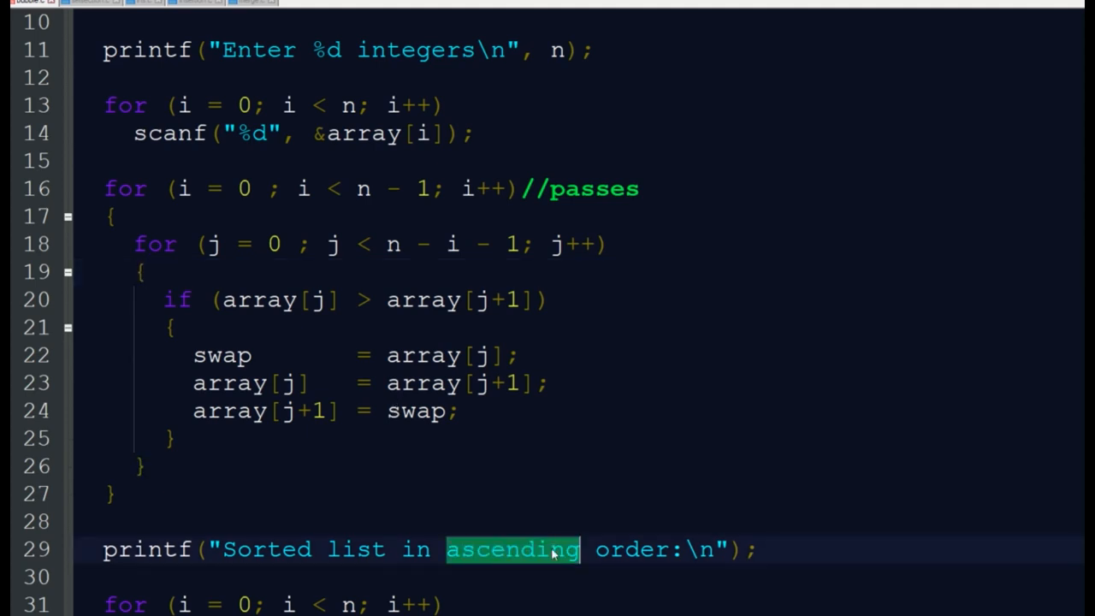
mouse_move(355, 342)
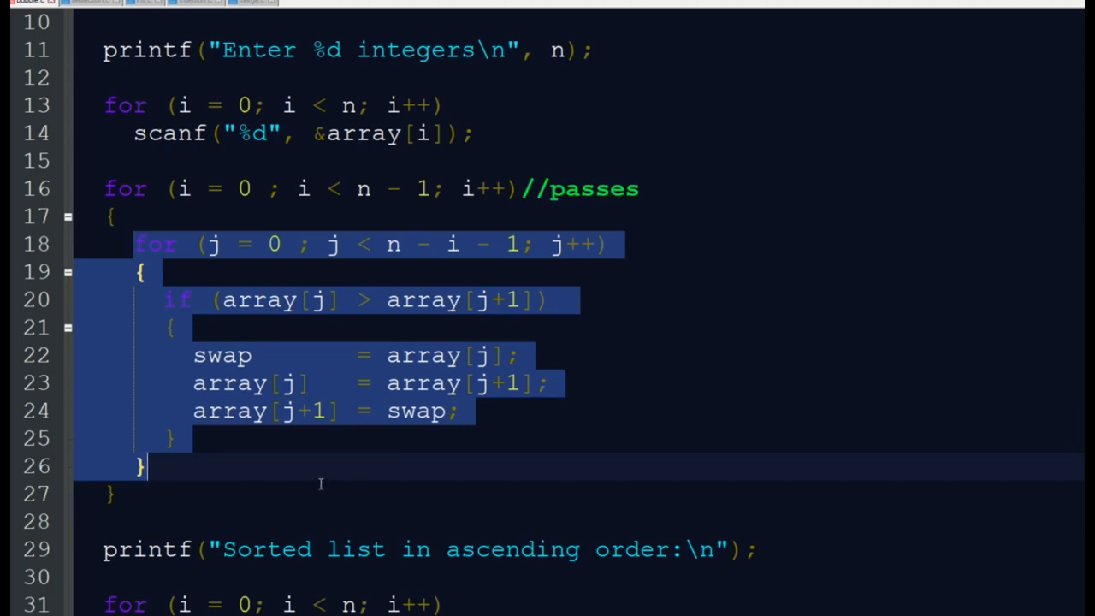
scroll(down, 3)
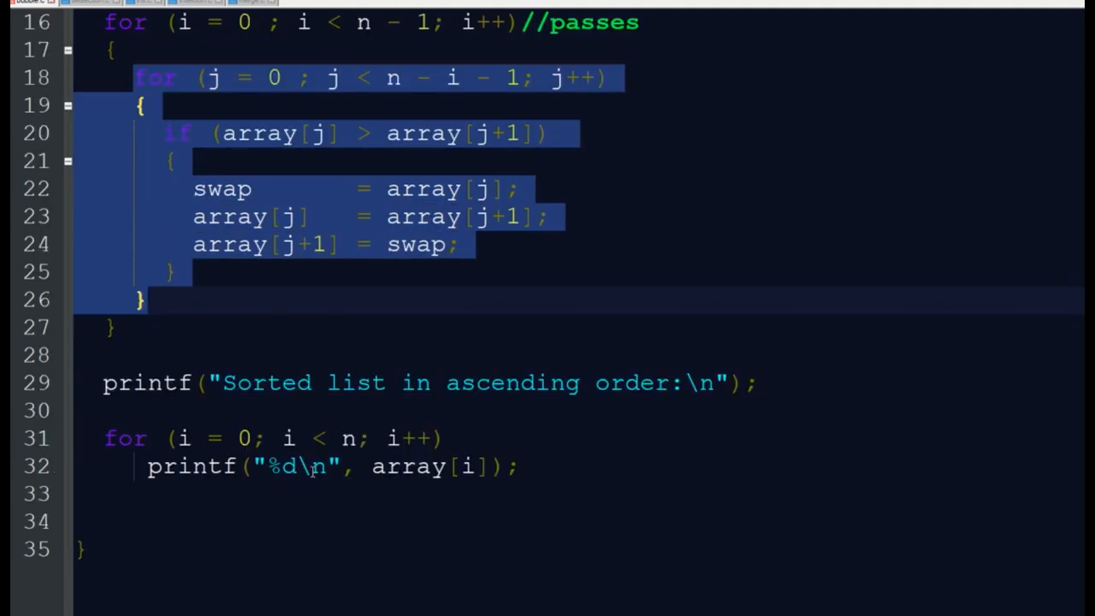
mouse_move(101, 438)
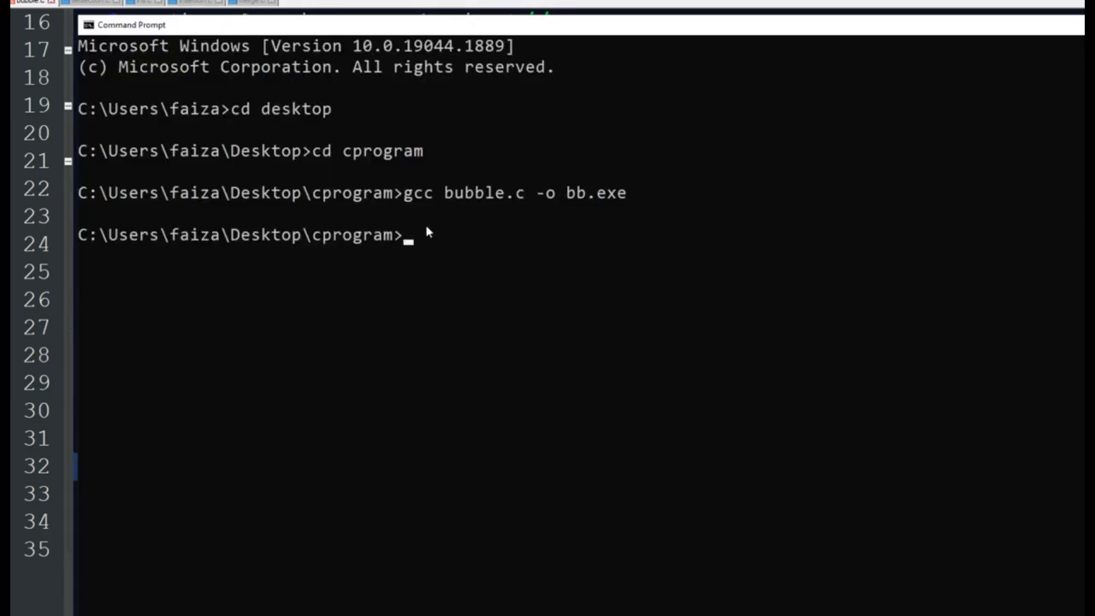
Run bb.exe and start entering the element count and integers.
text(bb.exe)
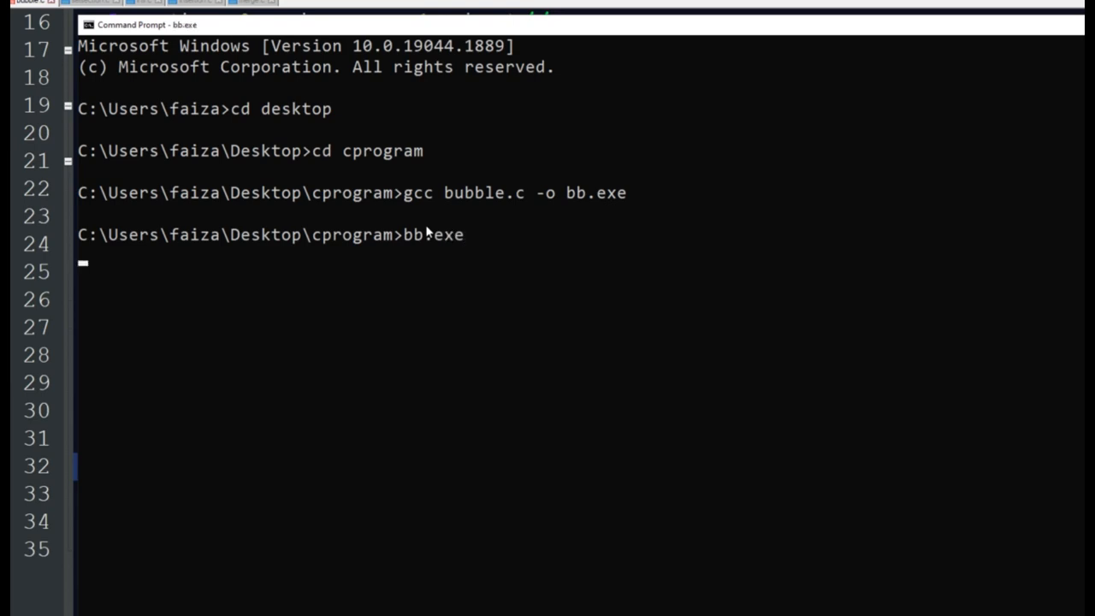
key(Return)
text(5)
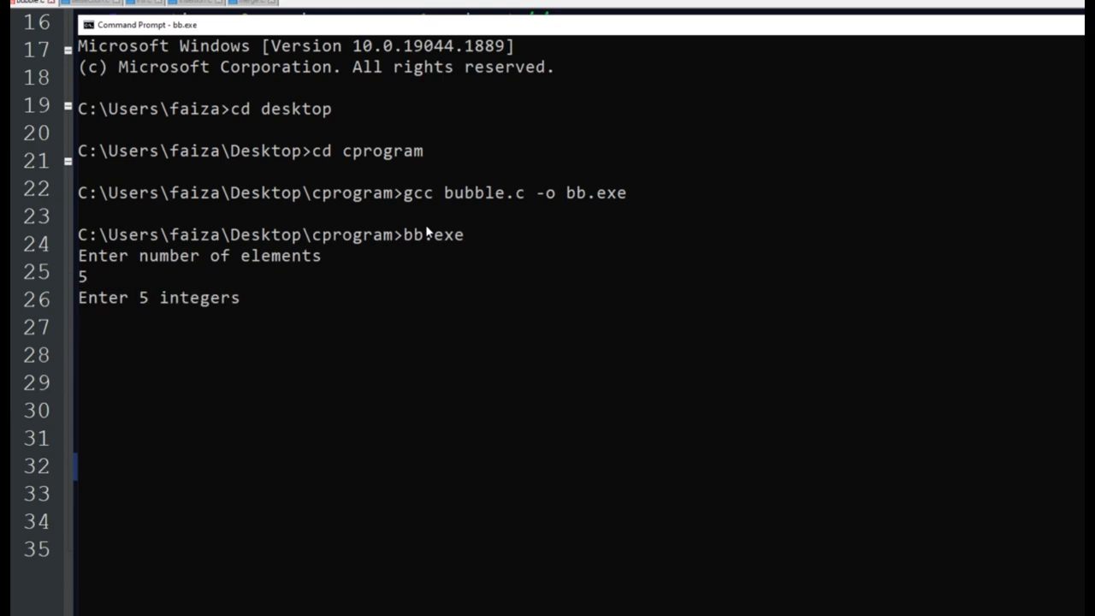
text(45)
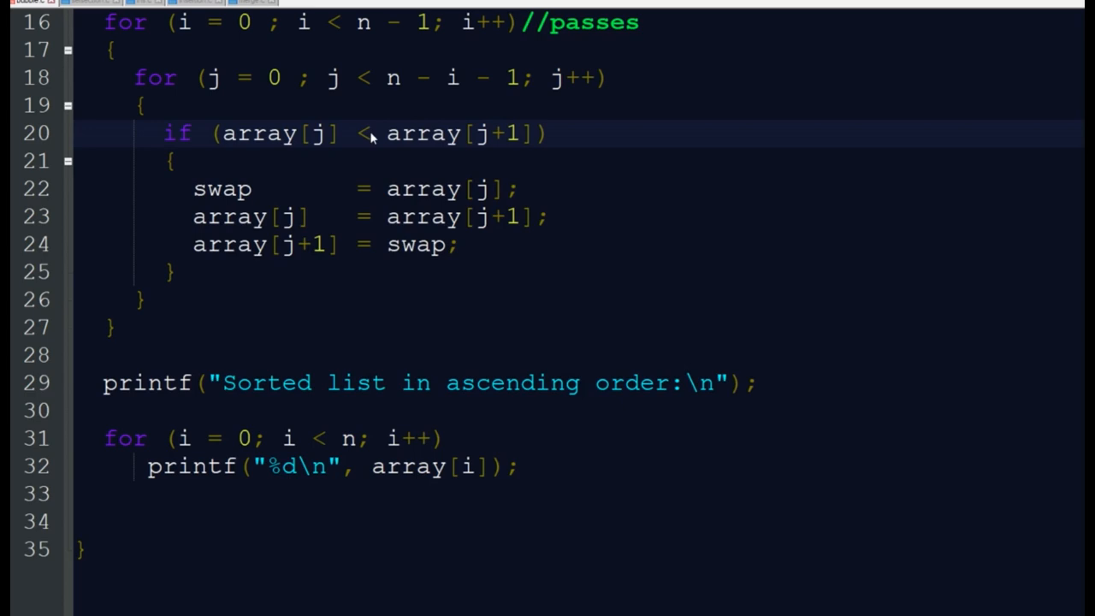
Replace ascending with descending in the printf output message on line 29.
text(d)
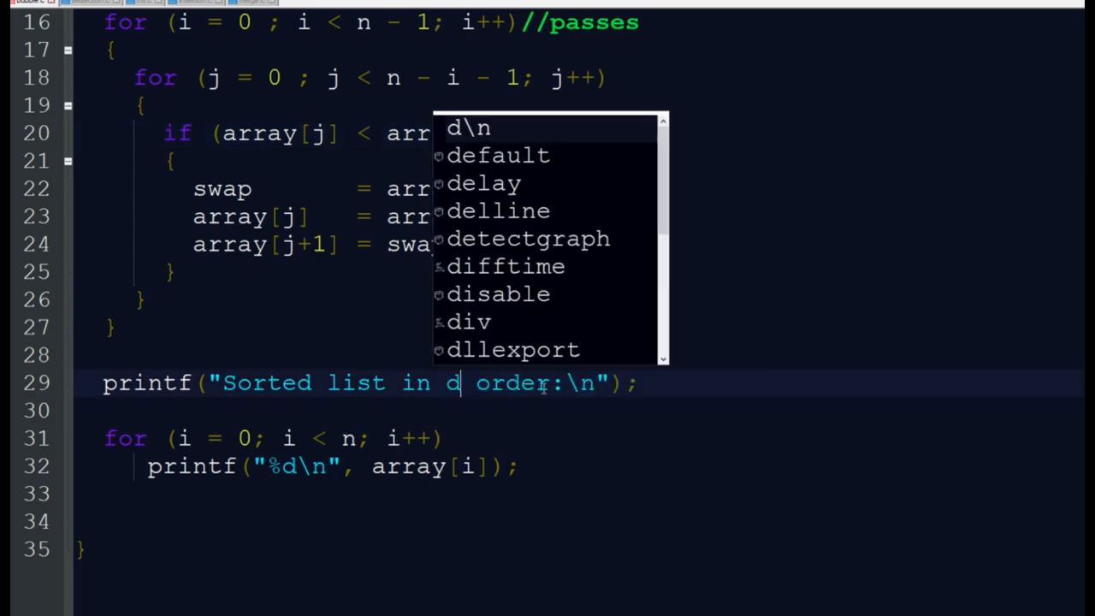
text(escendin)
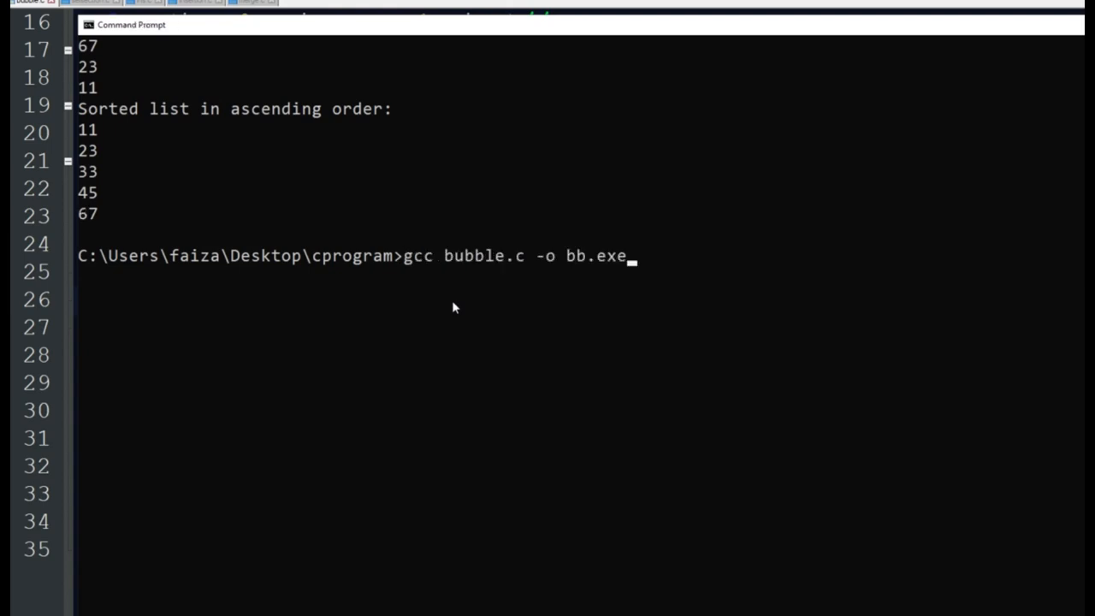
Recompile bubble.c with gcc into bb.exe and run it.
key(Return)
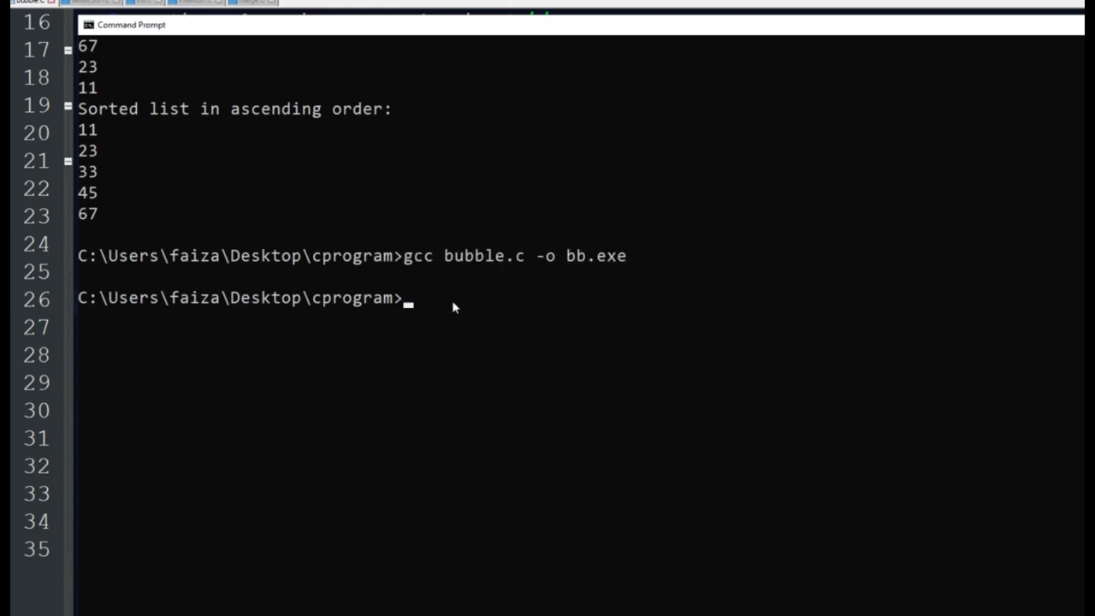
text(bb.exe)
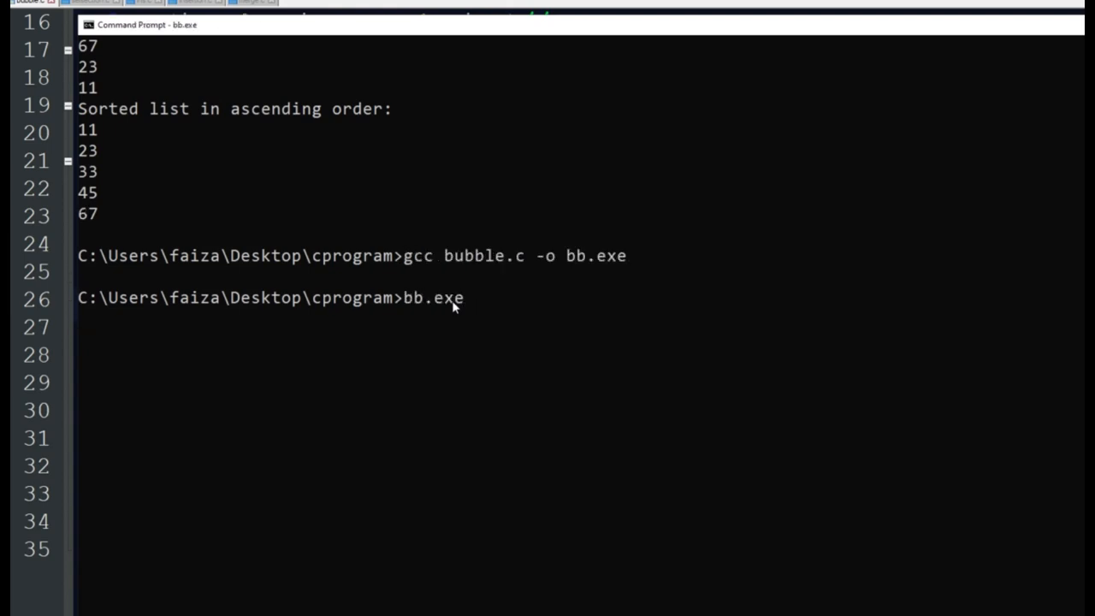
key(Return)
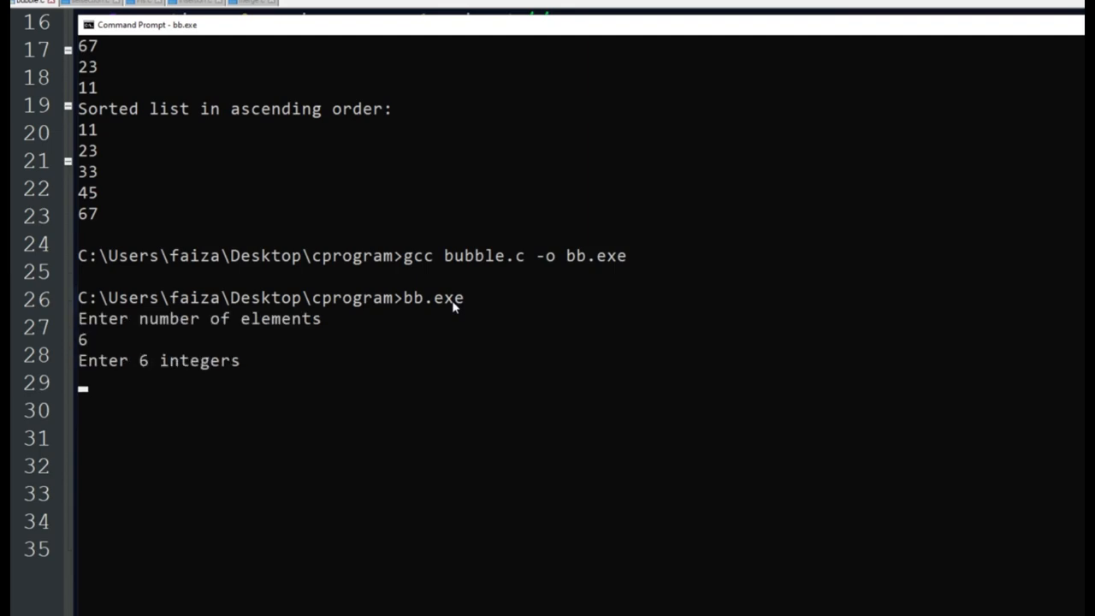
text(34)
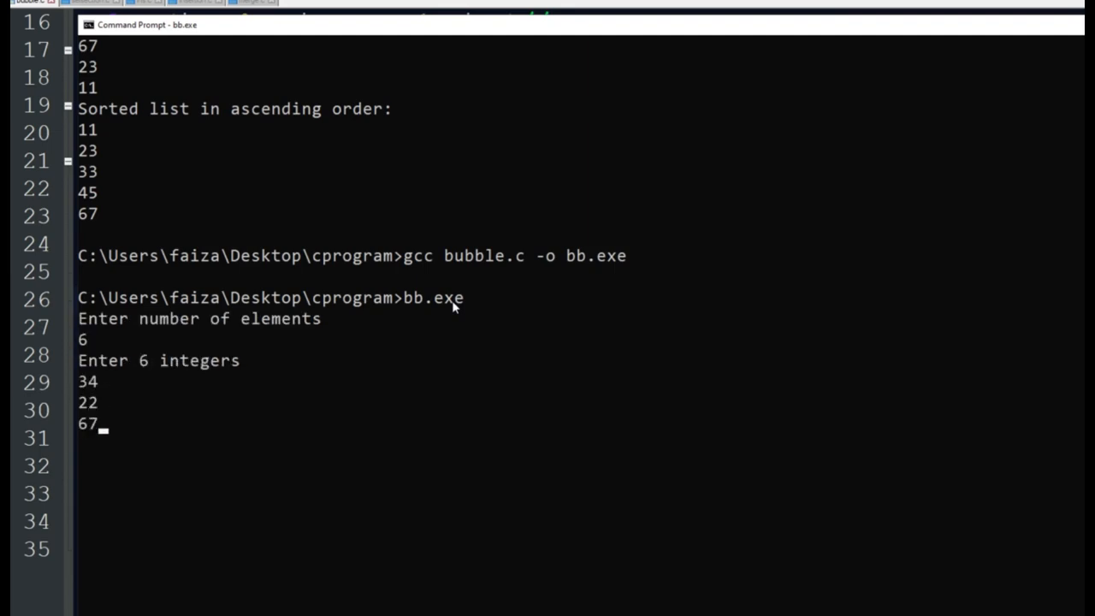
text(5)
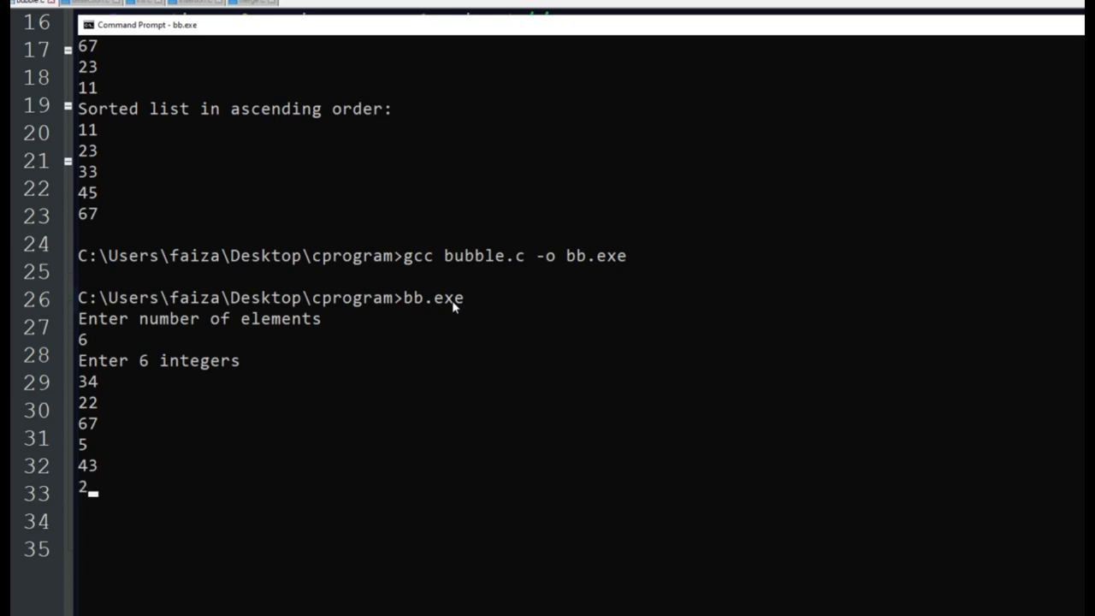
key(Return)
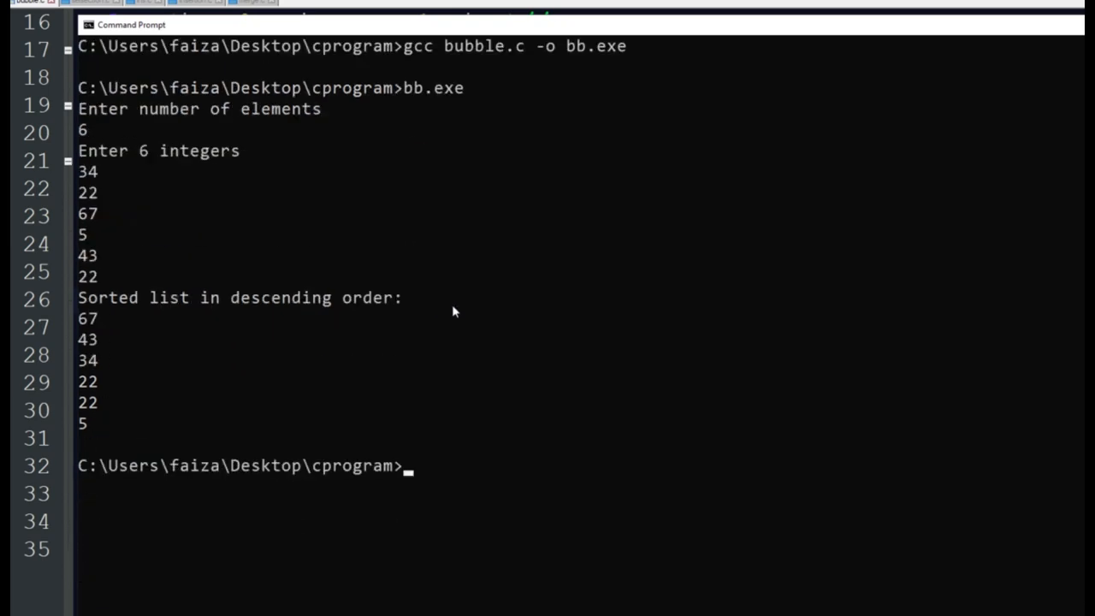
click(86, 360)
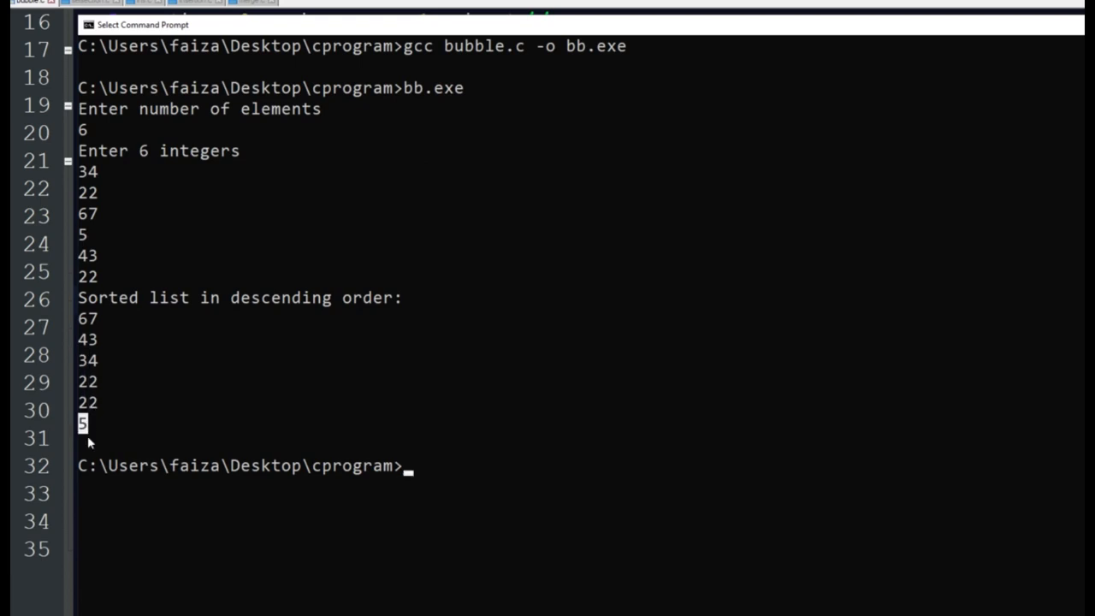
mouse_move(95, 205)
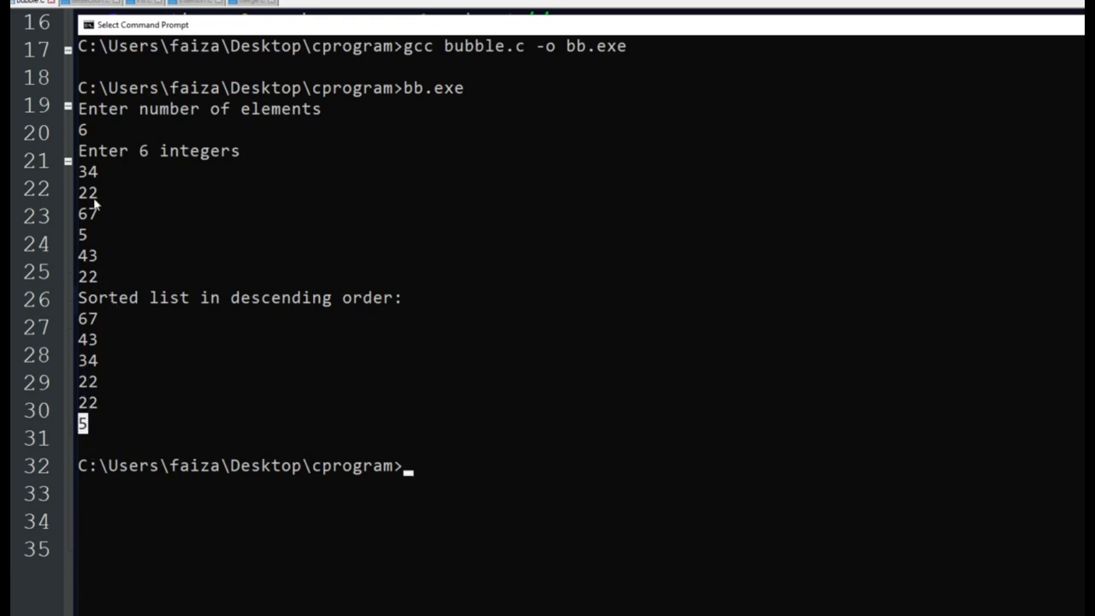